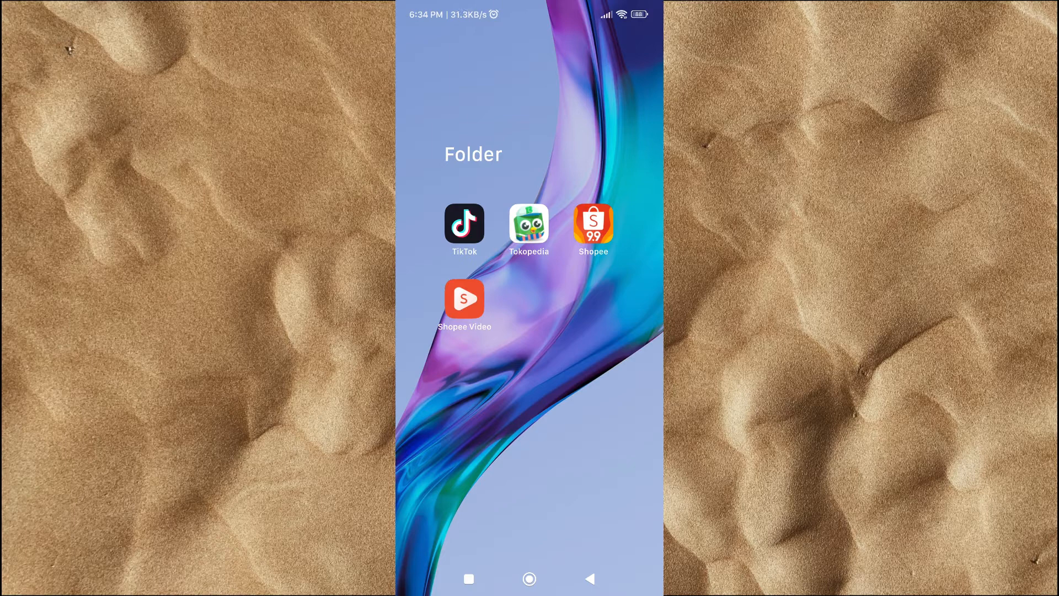
- Launch TikTok from the home-screen folder so the For You feed plays
left_click(464, 223)
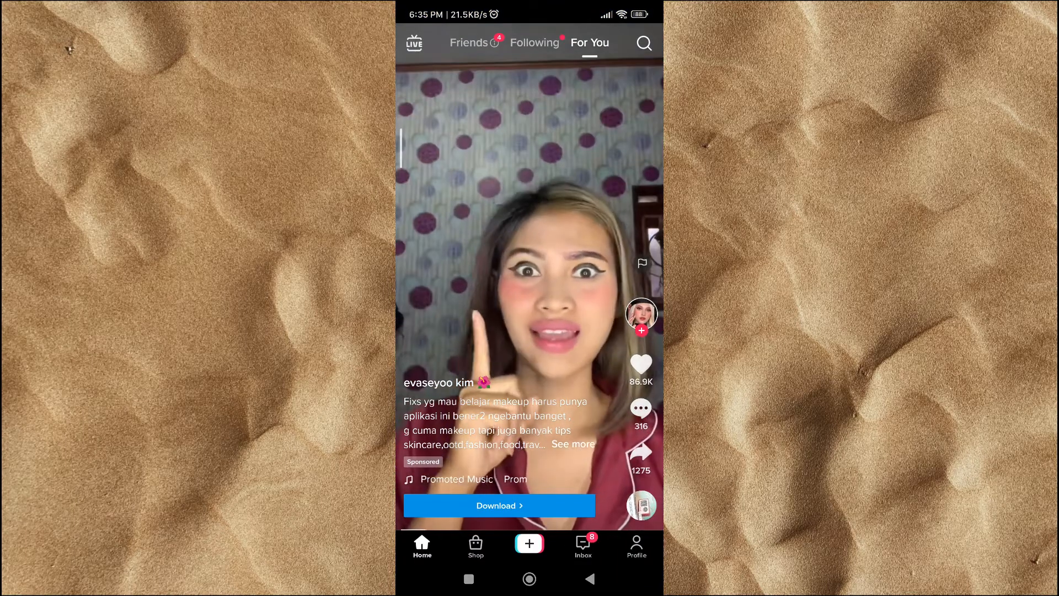
- Go to the Profile tab and bring up its three-line options menu
left_click(635, 546)
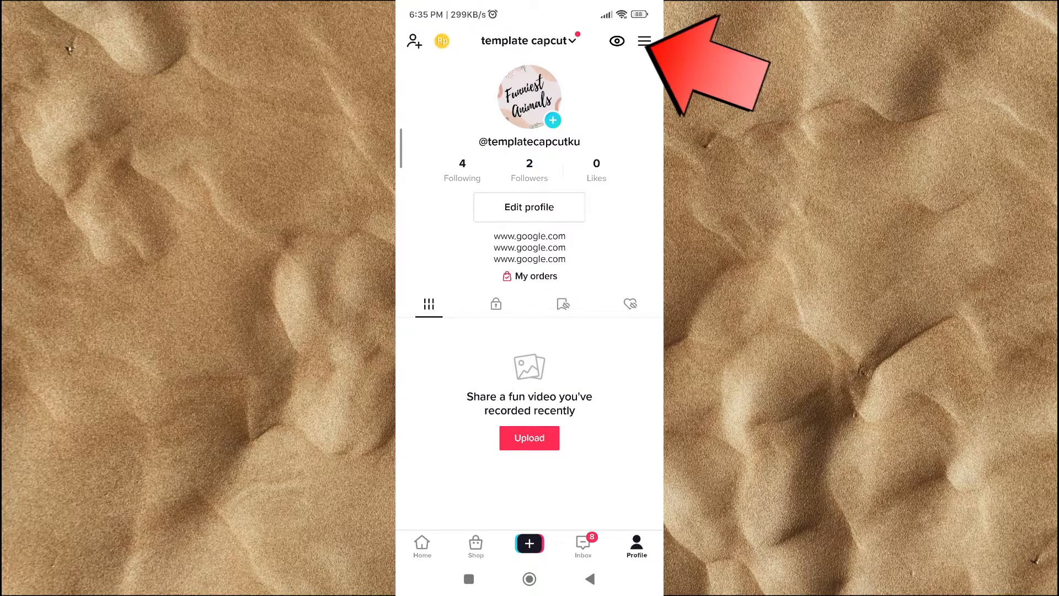
left_click(643, 41)
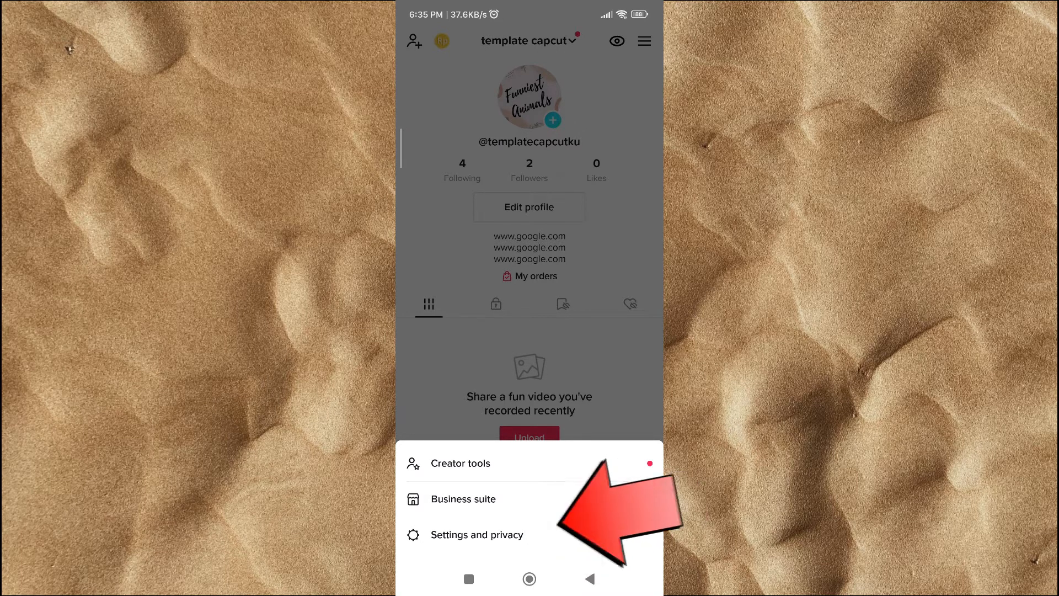
- Enter Settings and privacy and reach Watch history under Content & Activity
left_click(476, 534)
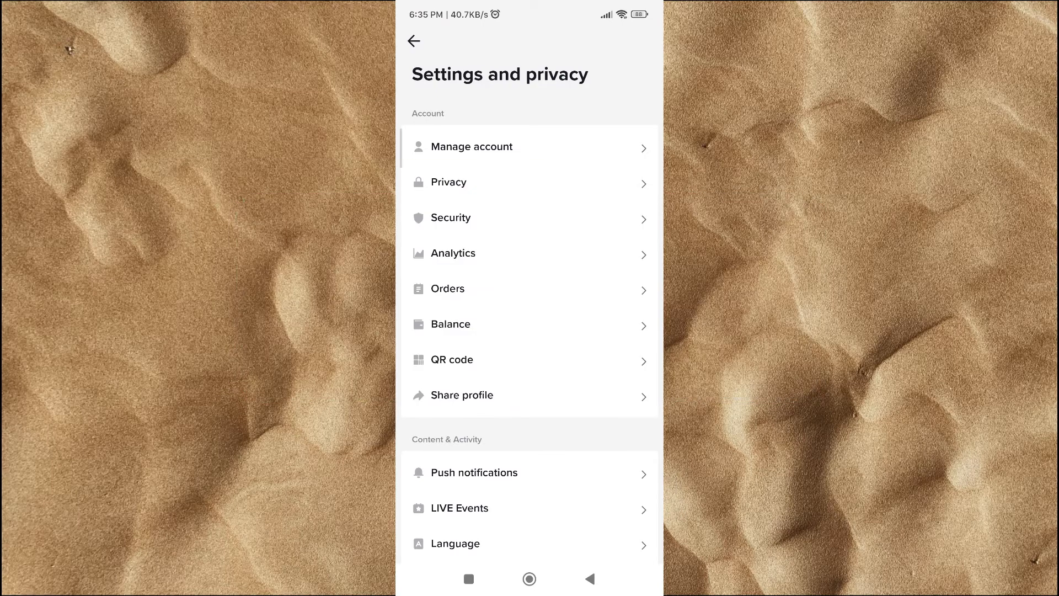
scroll("down", 3)
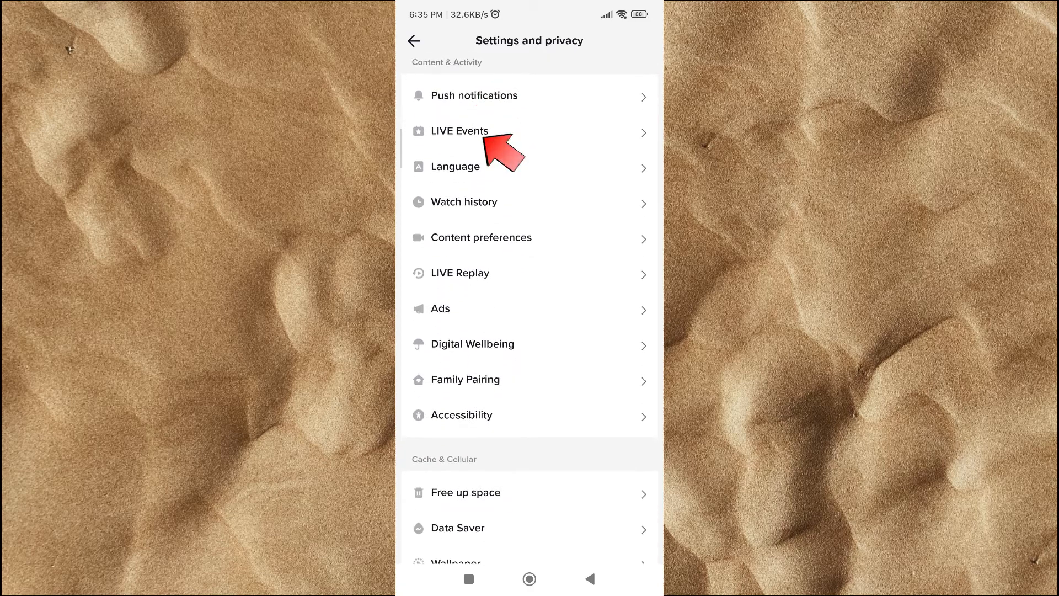
scroll("down", 3)
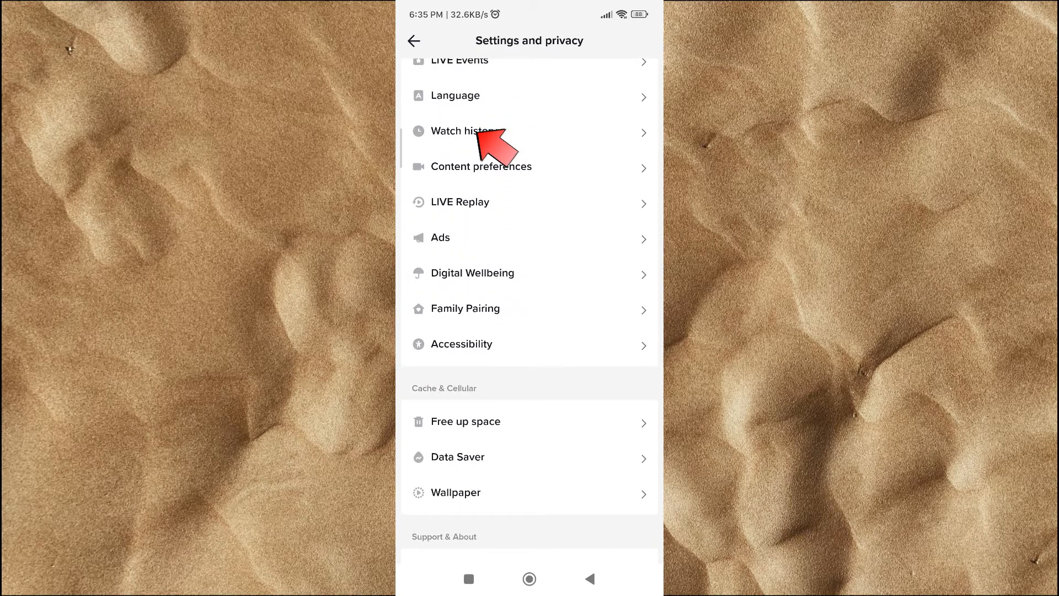
left_click(464, 131)
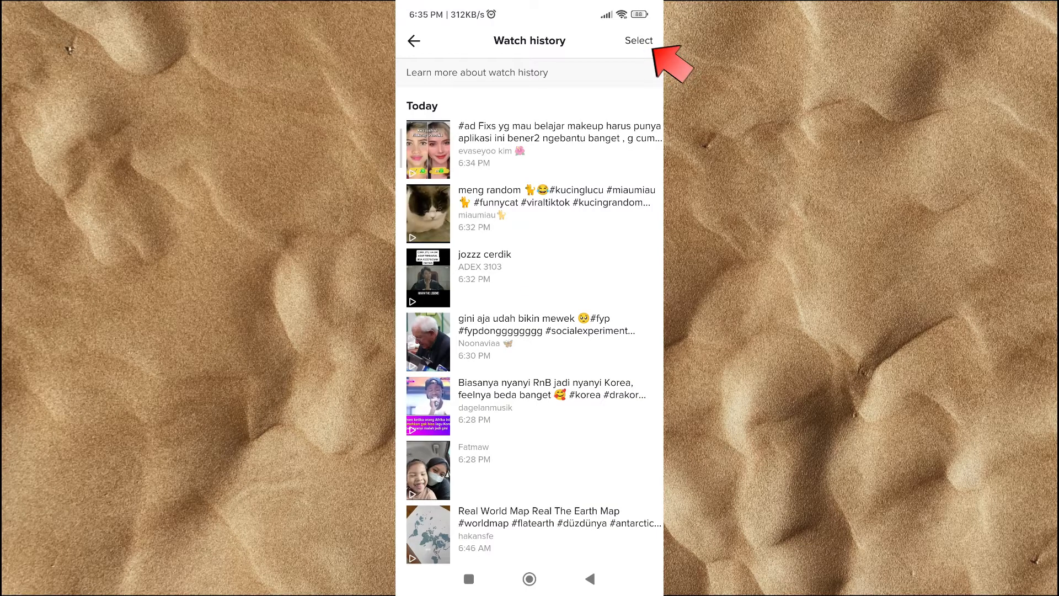
- Enter Select mode and tick 'Select all watch history' to mark every video
left_click(639, 41)
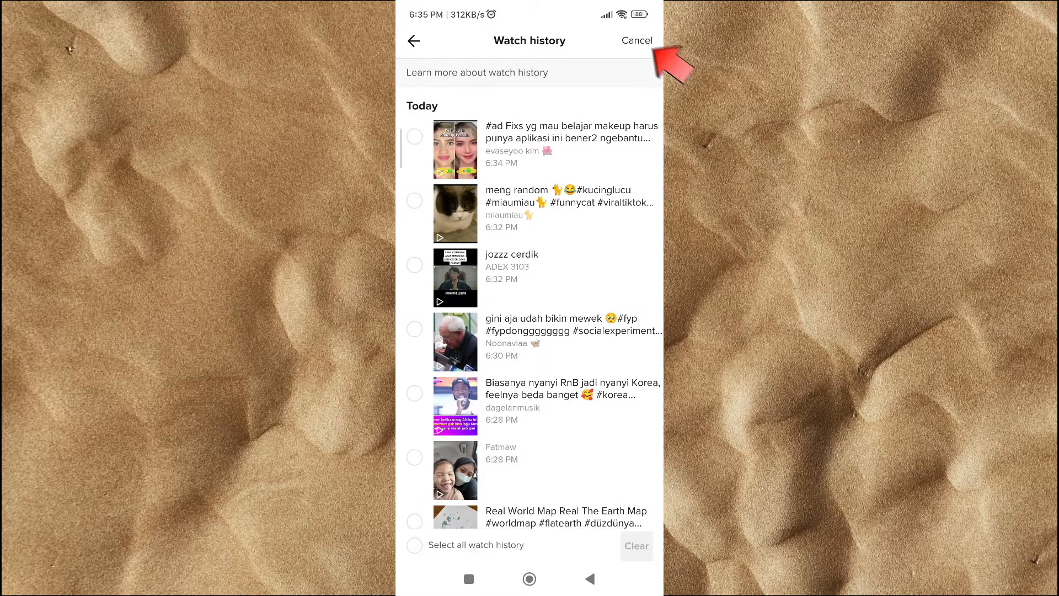
left_click(414, 135)
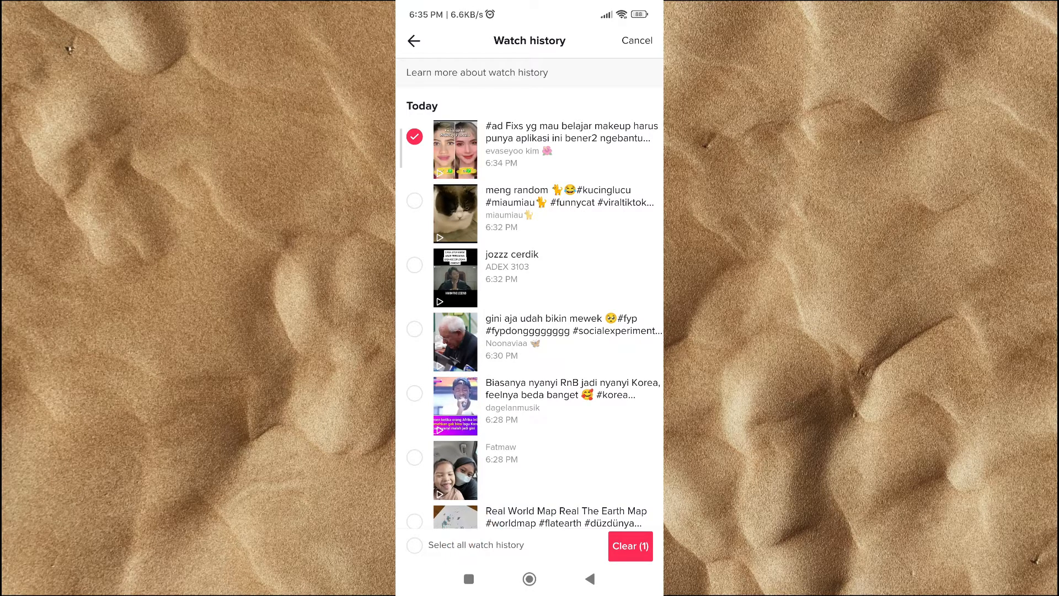
left_click(414, 544)
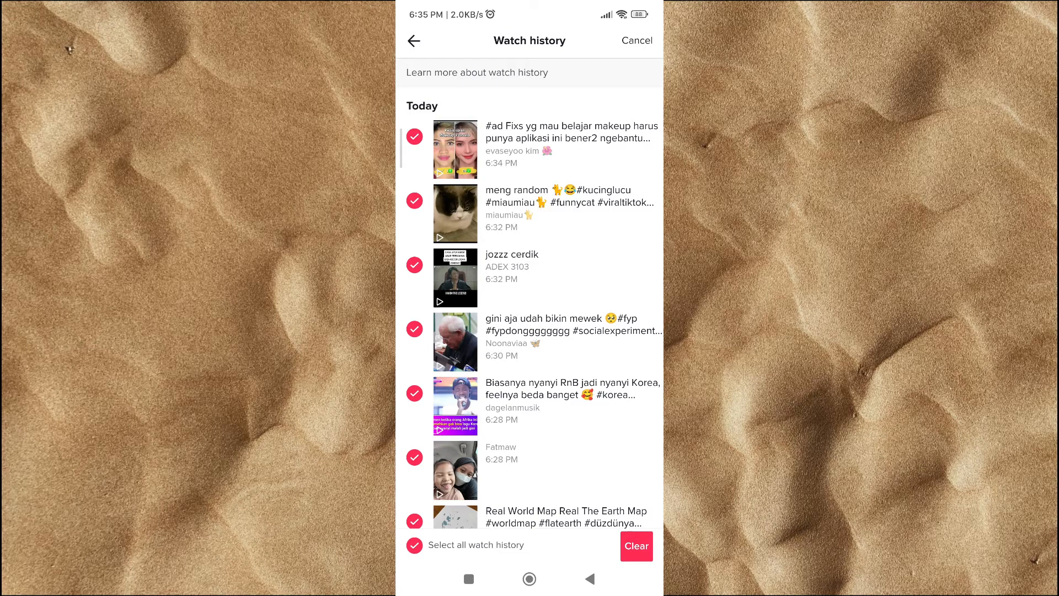
- Clear the marked history and confirm, leaving 'No watch history available'
left_click(636, 546)
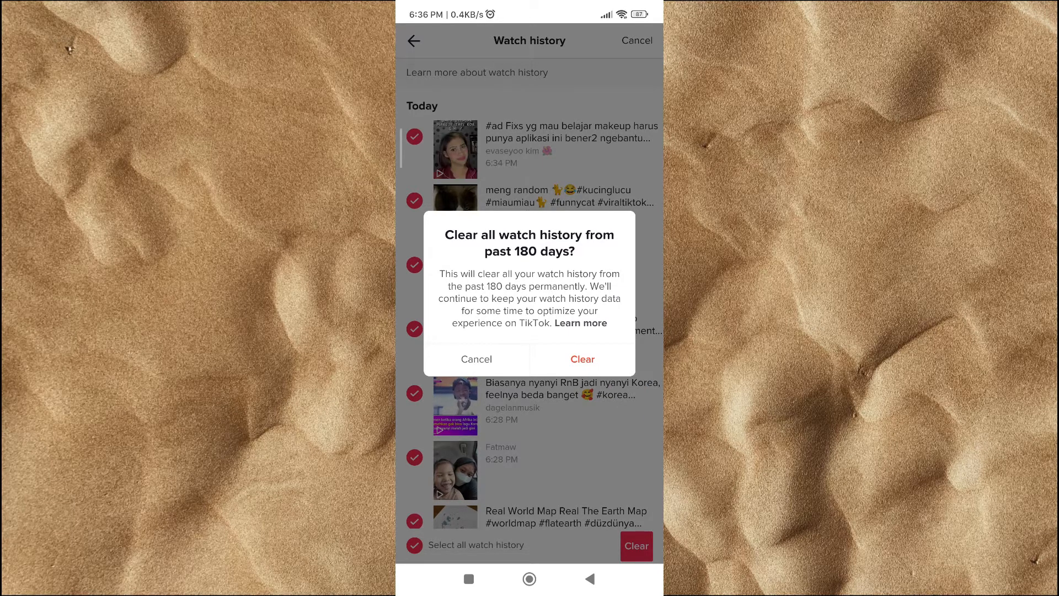
left_click(581, 358)
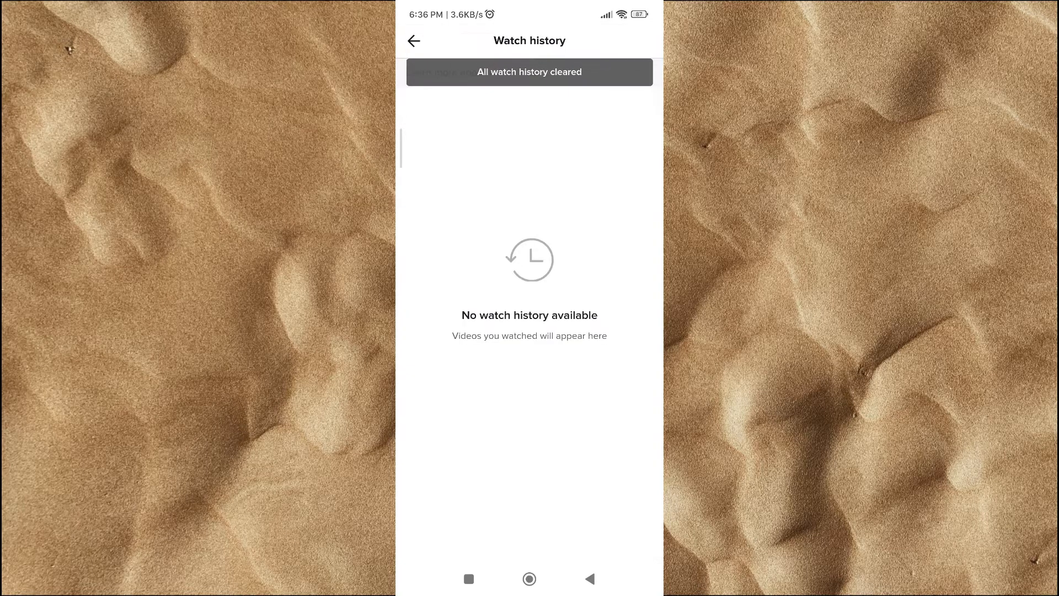